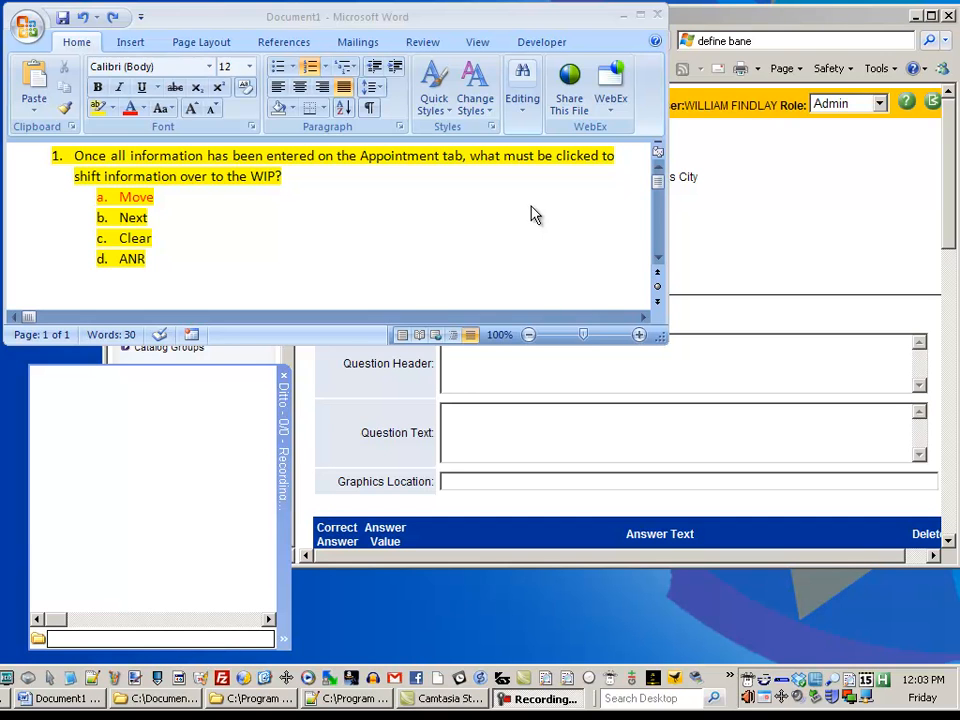
mouse_move(530, 212)
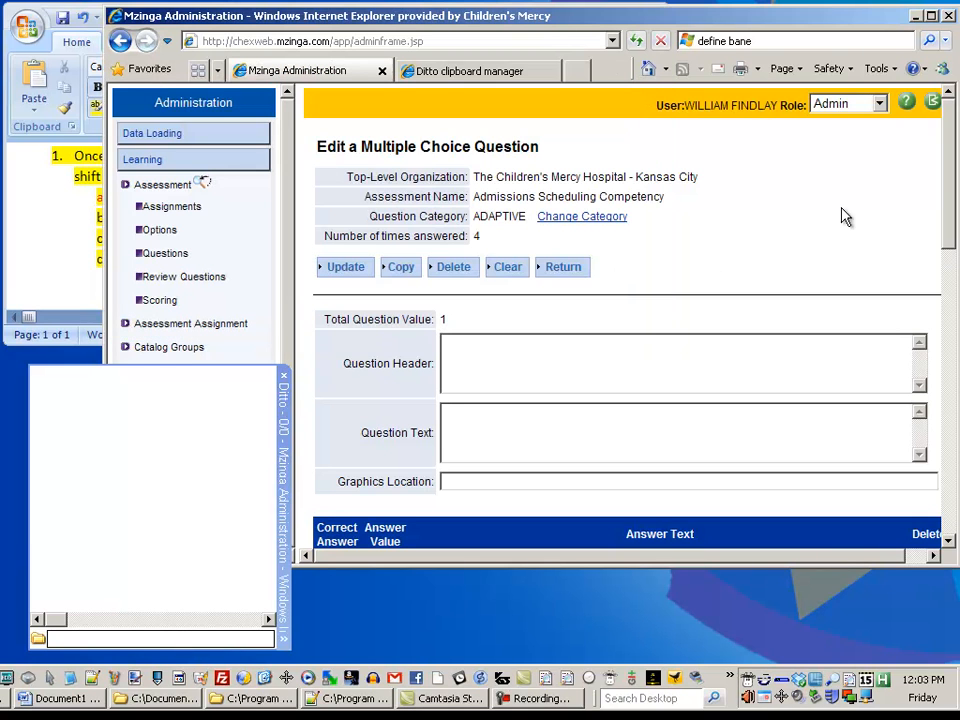
mouse_move(956, 152)
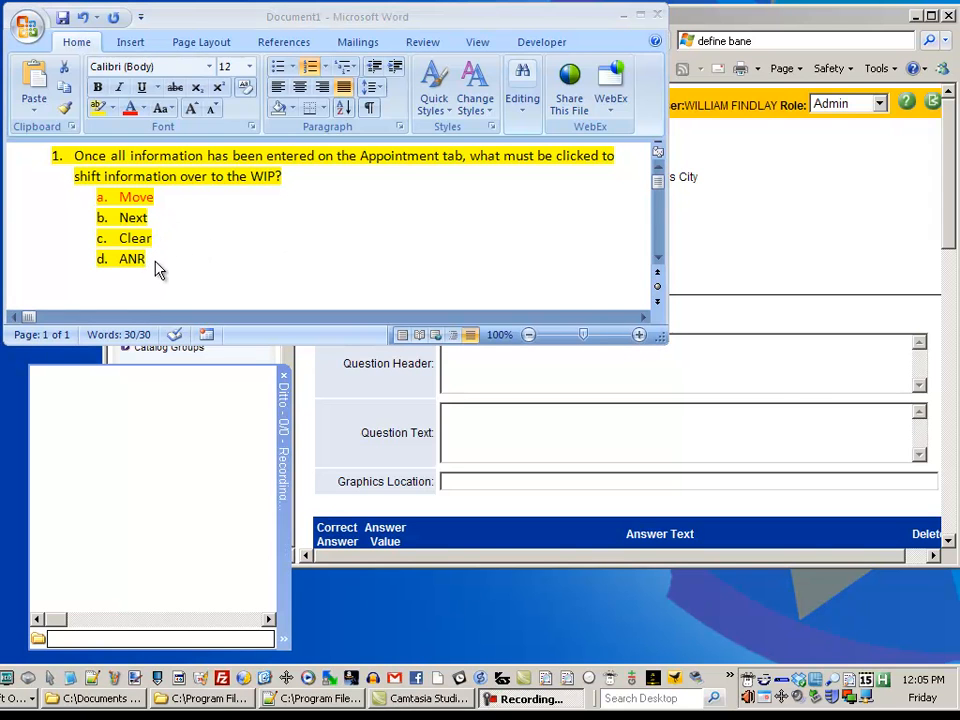
mouse_move(152, 260)
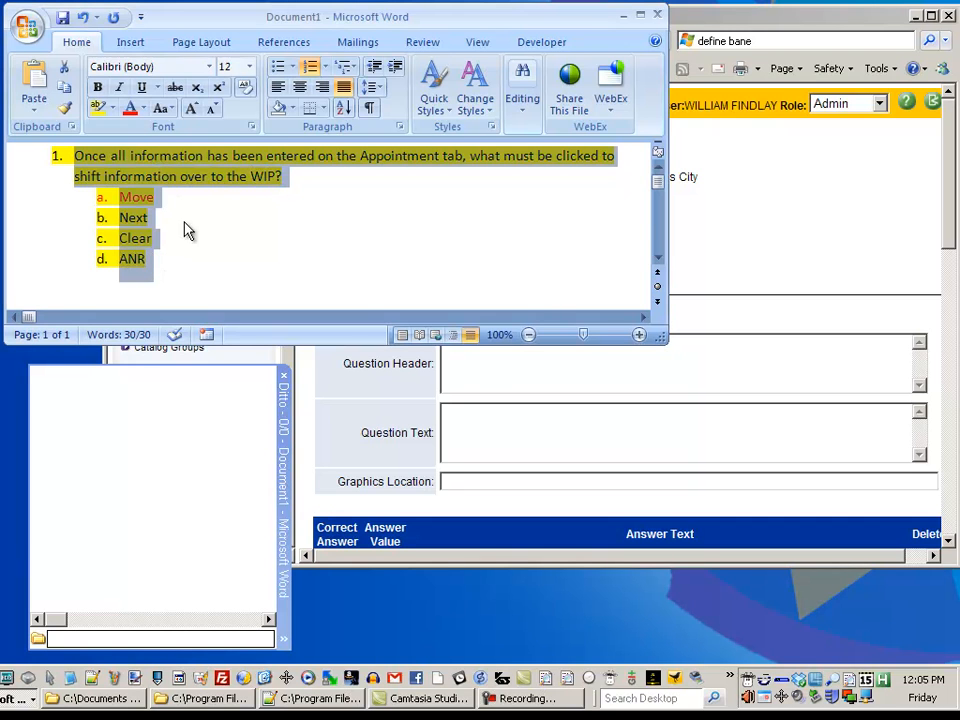
mouse_move(304, 72)
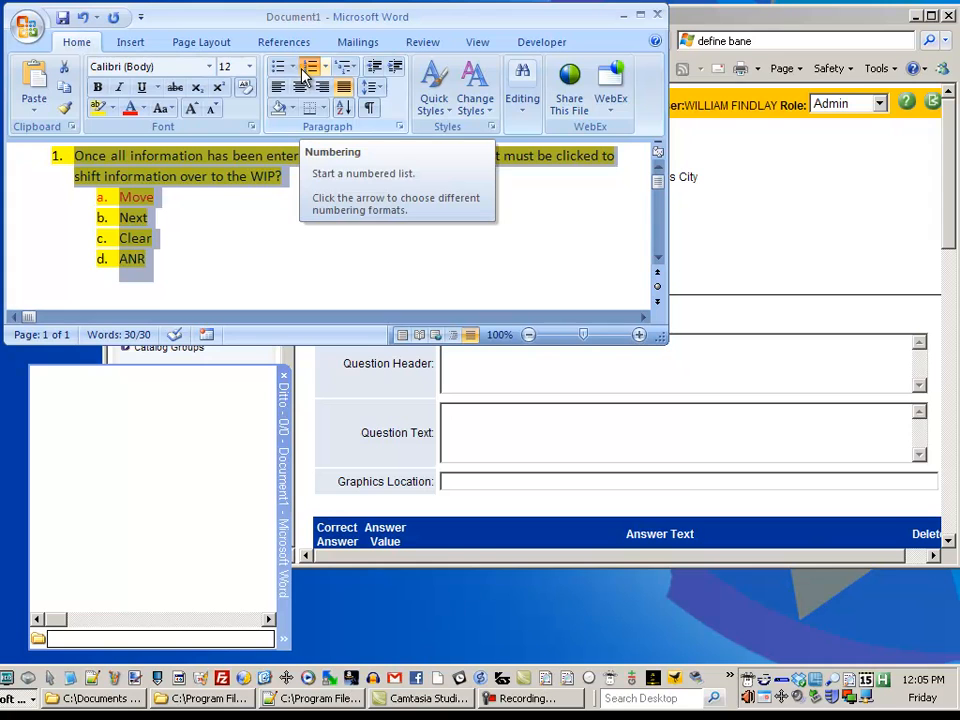
mouse_move(310, 70)
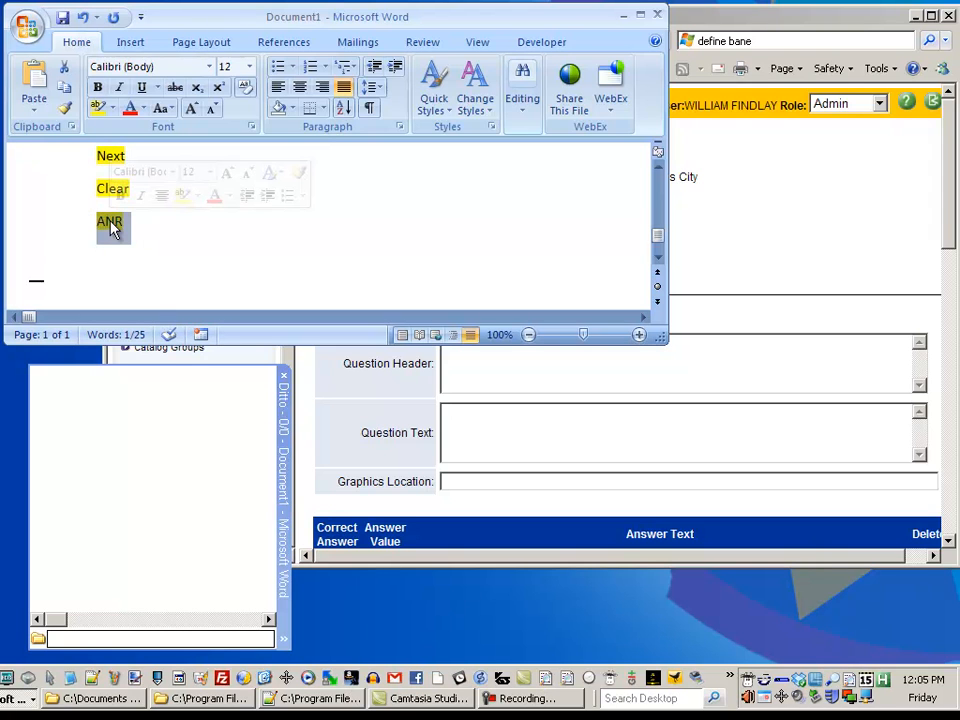
Copy the answers ANR and Clear as separate clips and select the question sentence for copying
key("ctrl+c")
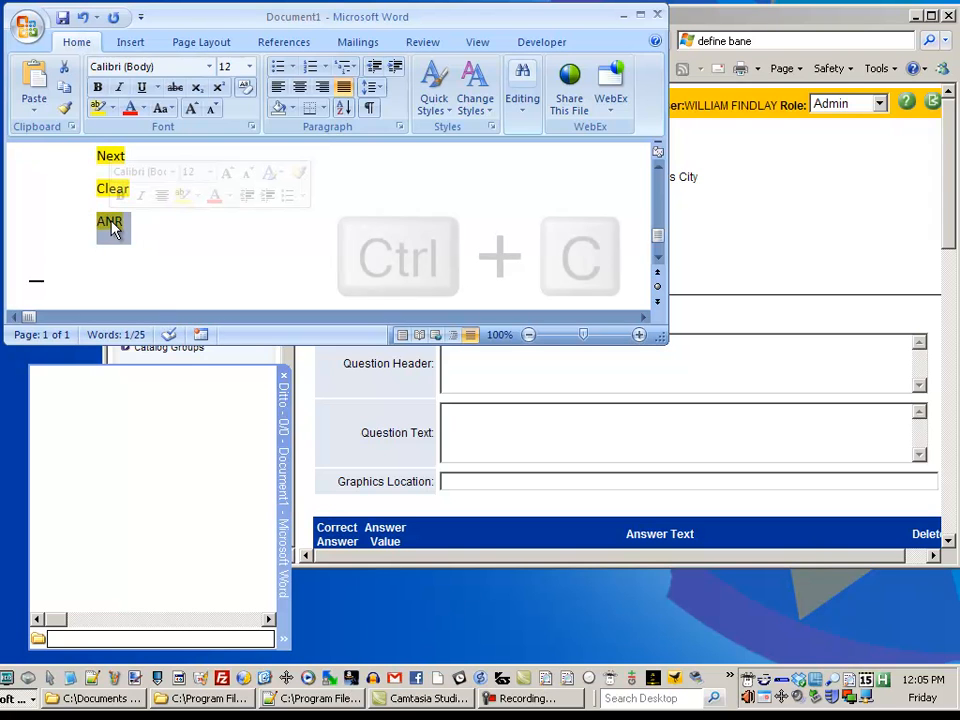
key("ctrl+c")
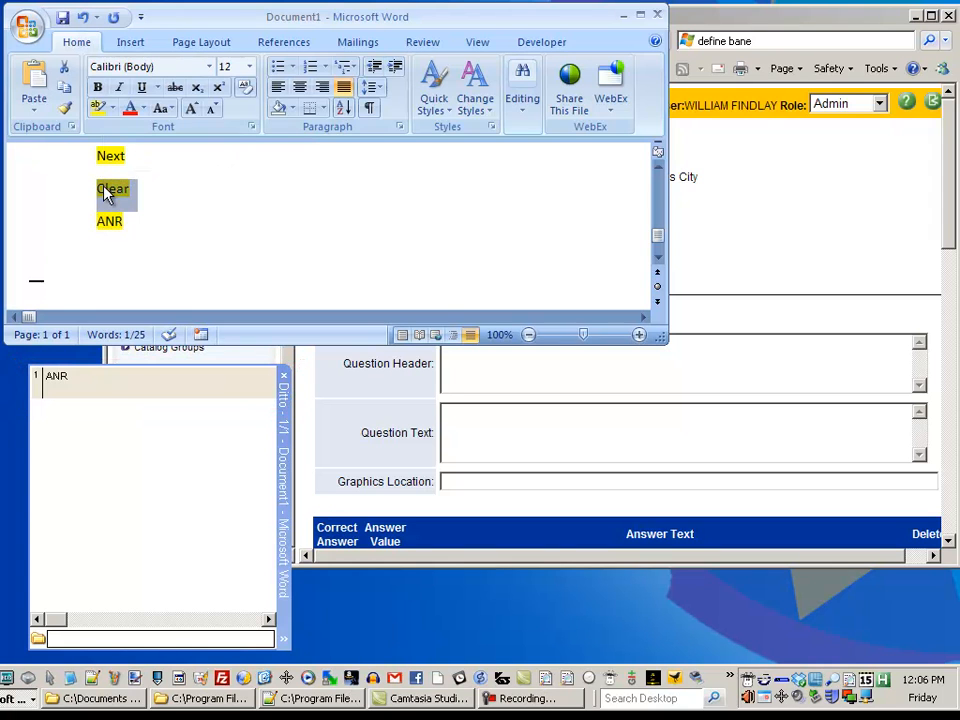
key("ctrl+c")
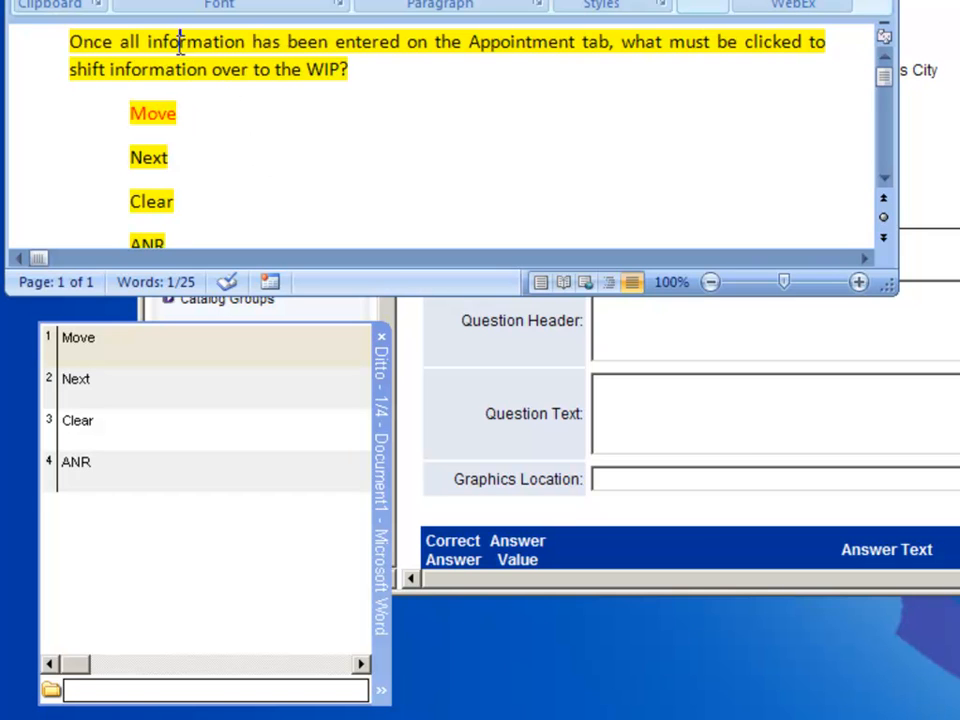
left_click_drag(70, 40, 348, 68)
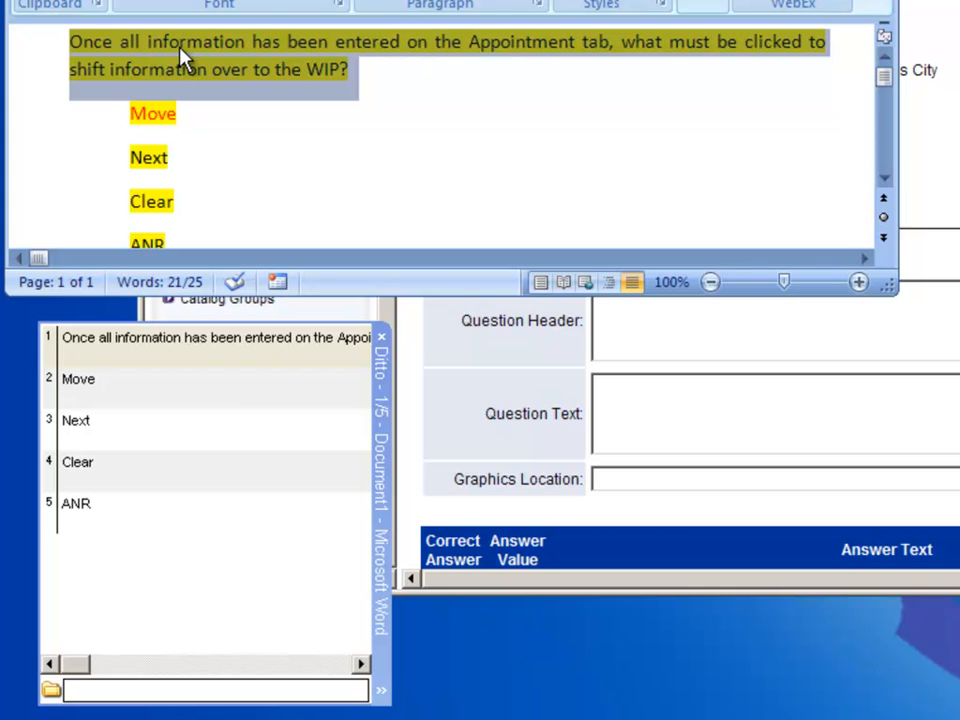
mouse_move(104, 256)
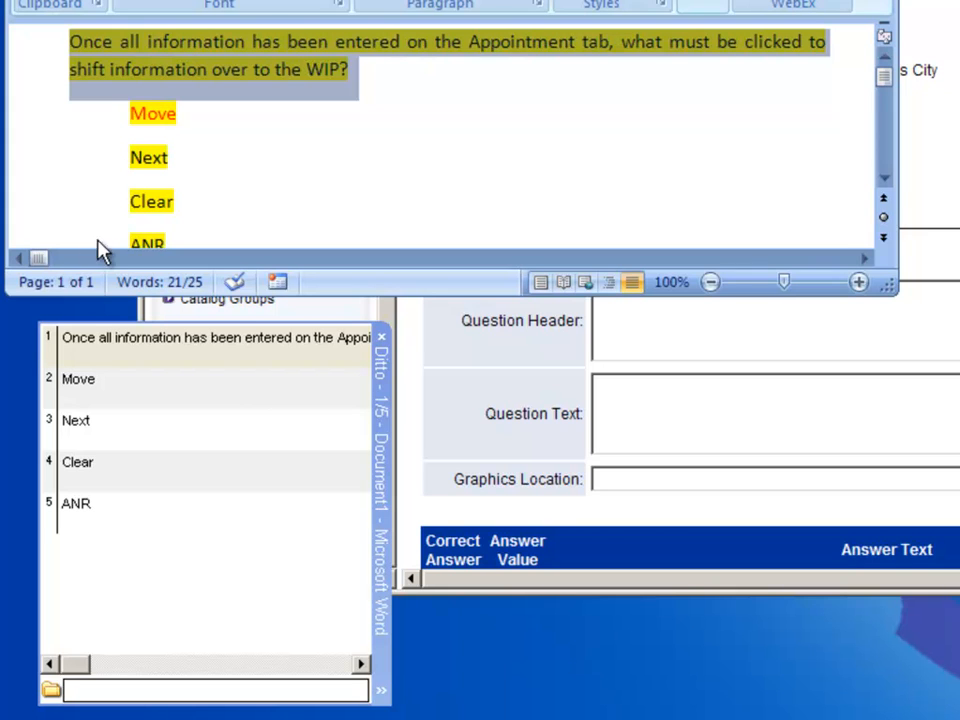
mouse_move(96, 356)
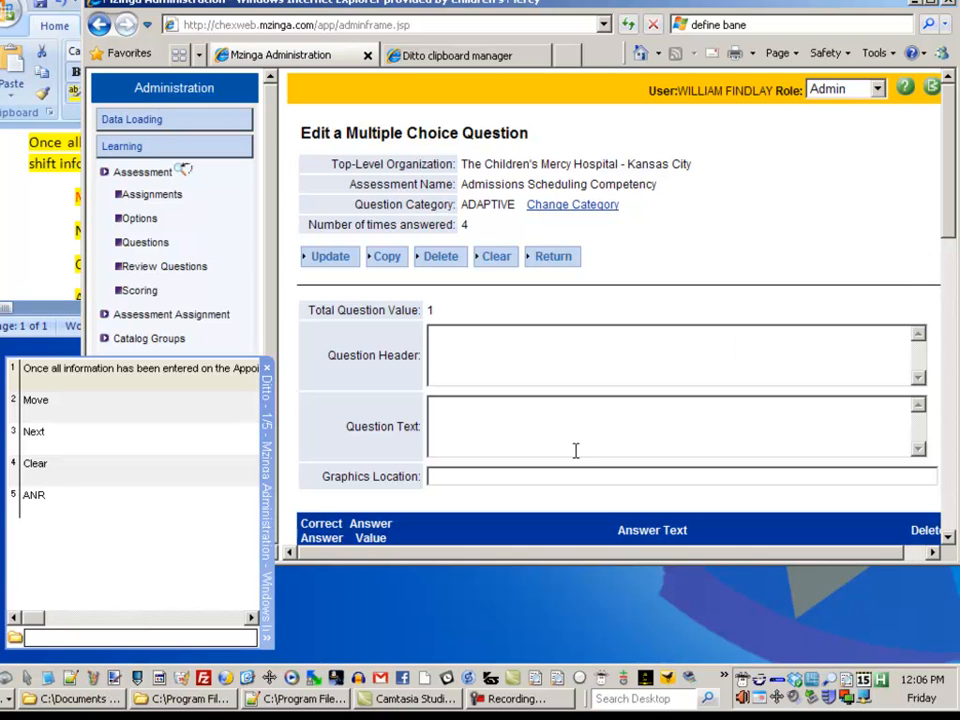
Enter the question text 'Once all information has been entered on the Appointment tab, what must be clicked to'
left_click(518, 424)
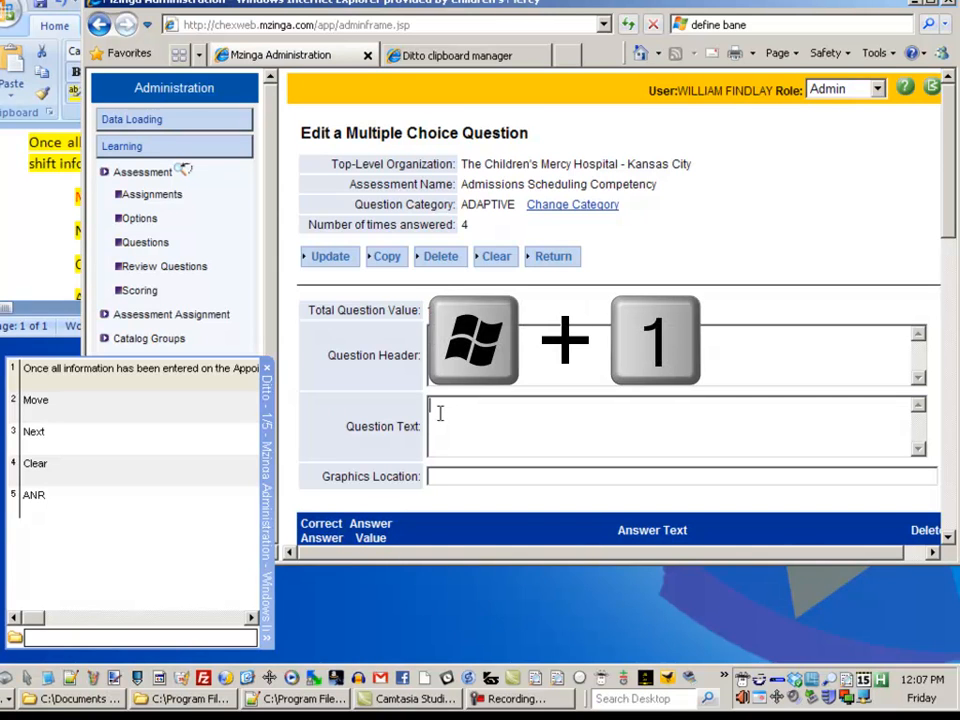
type("Once all information has been entered on the Appointment tab, what must be clicked to shift information over to the WIP?")
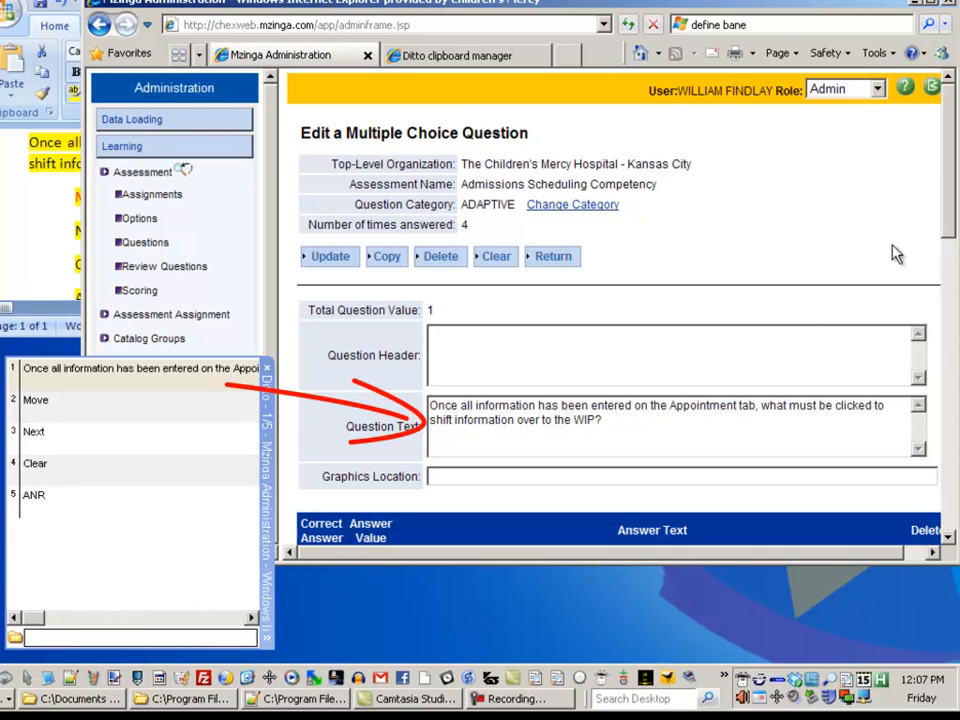
scroll("down", 3)
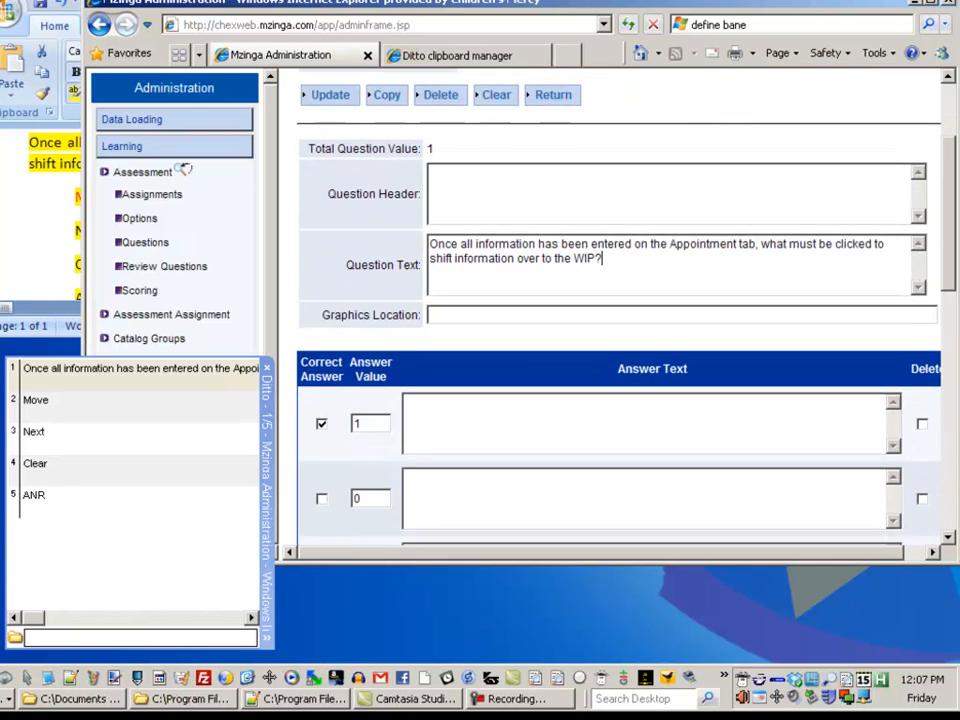
scroll("down", 3)
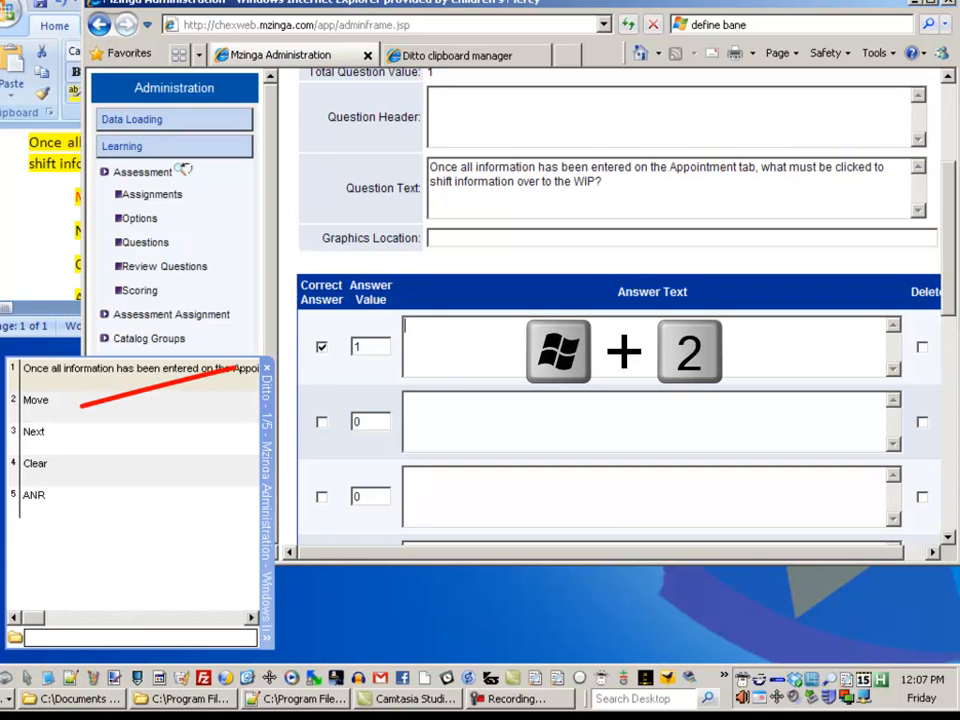
Fill the four Answer Text fields with Move, Next, Clear and ANR
type("Move")
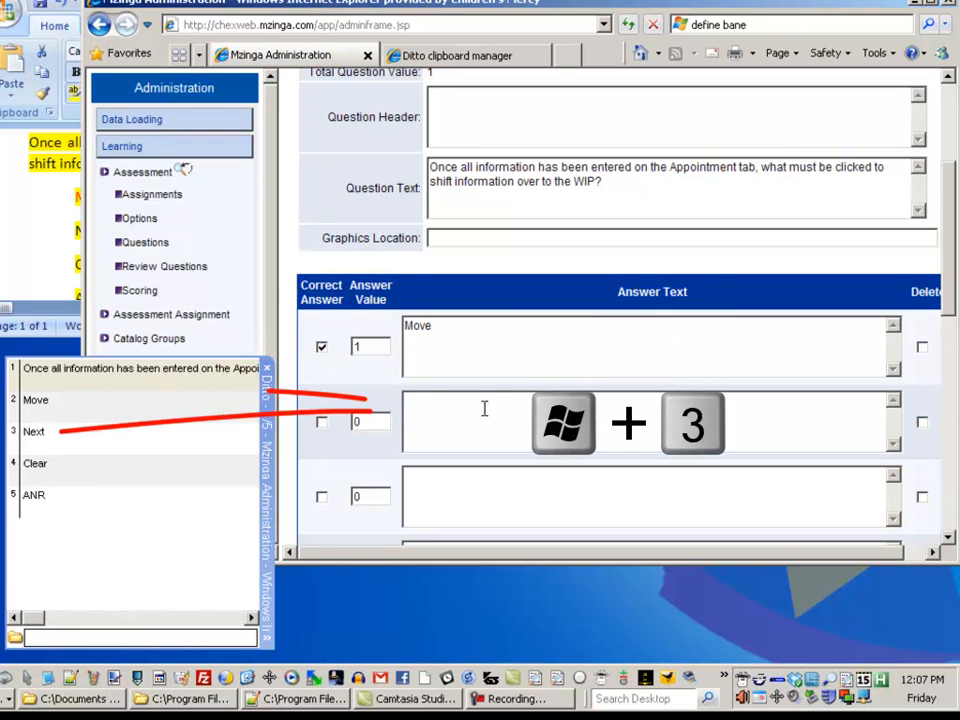
type("Next")
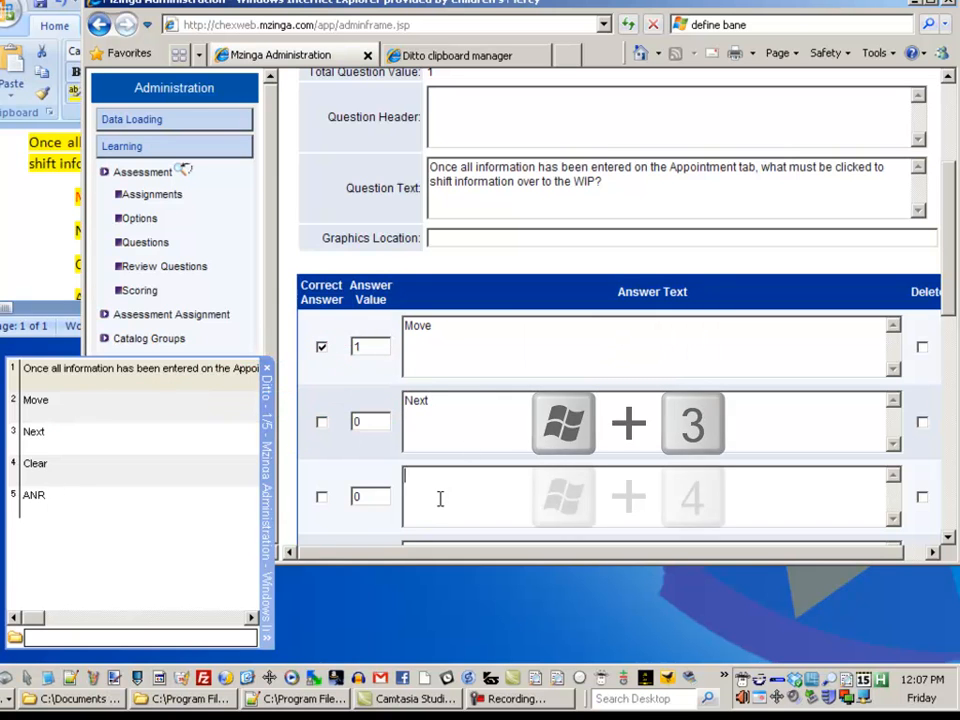
type("Clear")
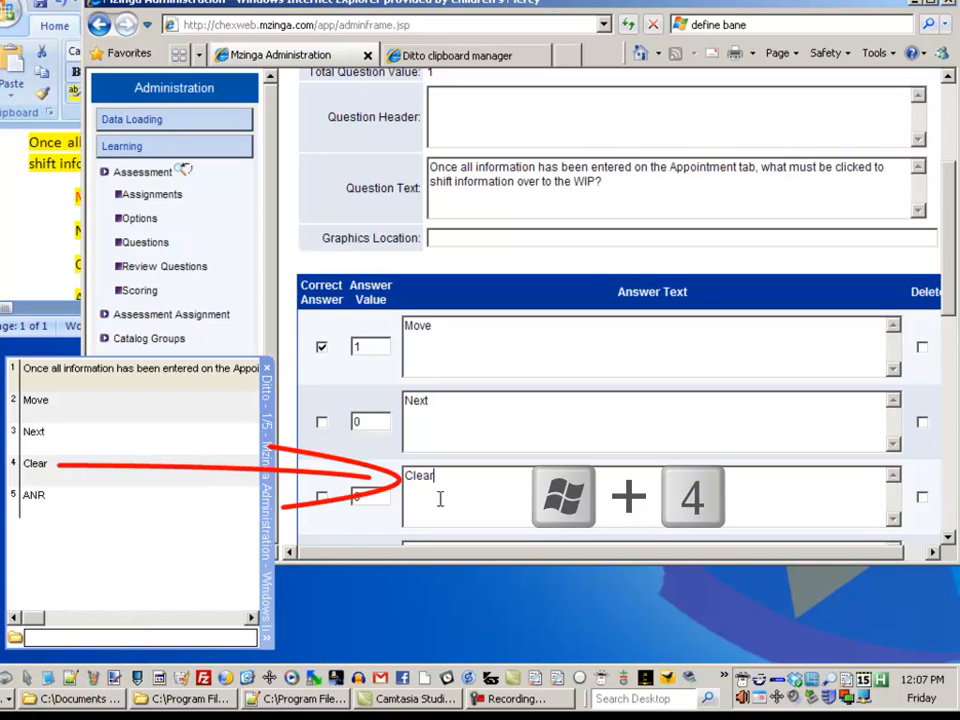
scroll("down", 3)
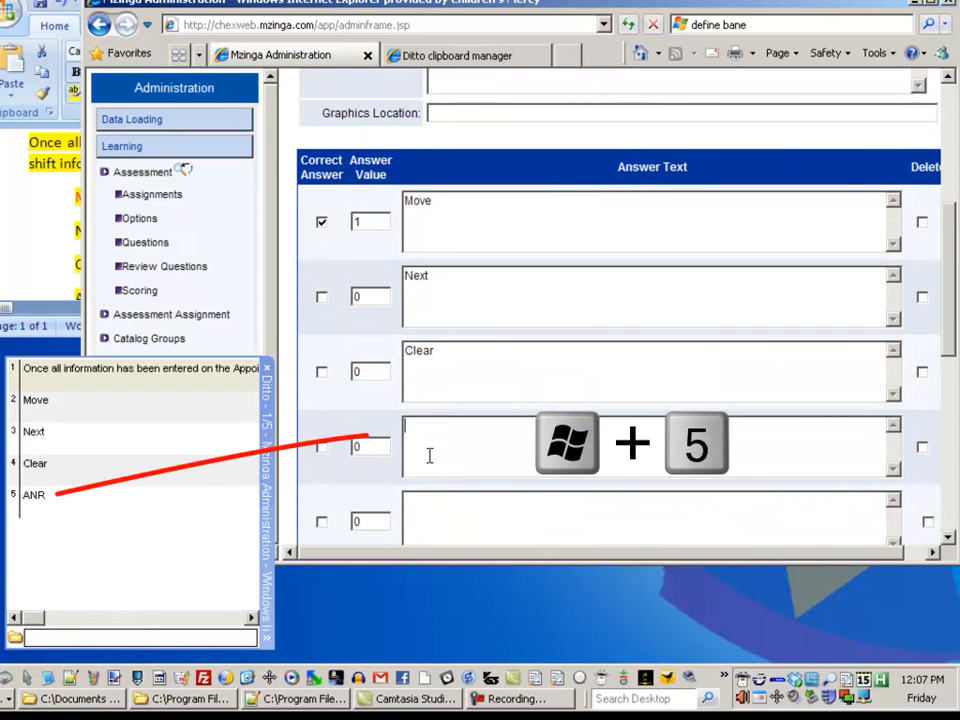
type("ANR")
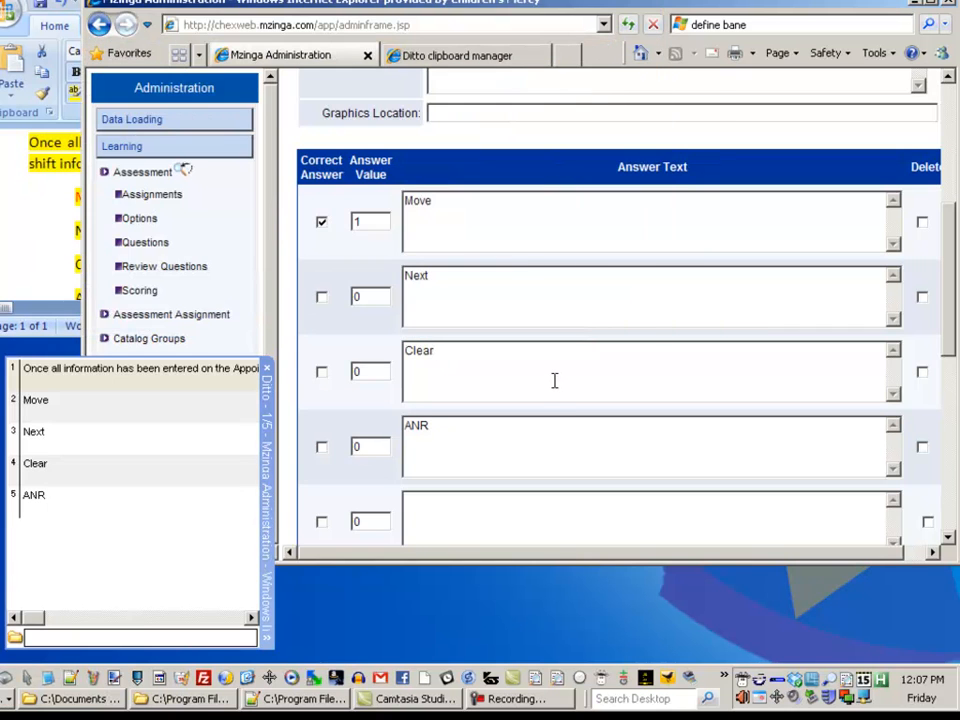
mouse_move(142, 398)
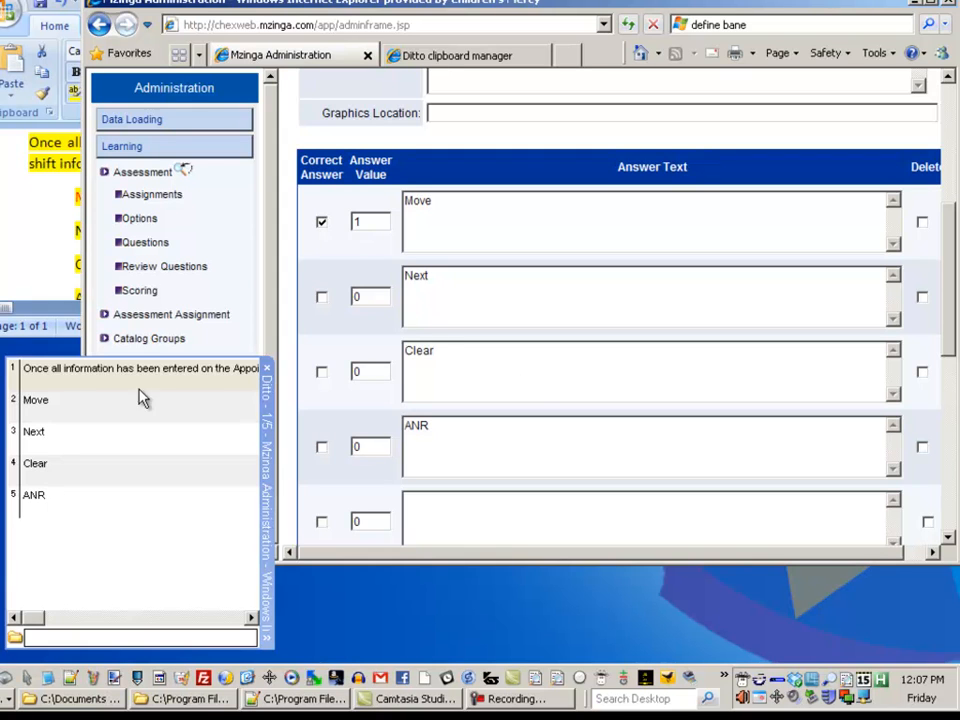
mouse_move(52, 488)
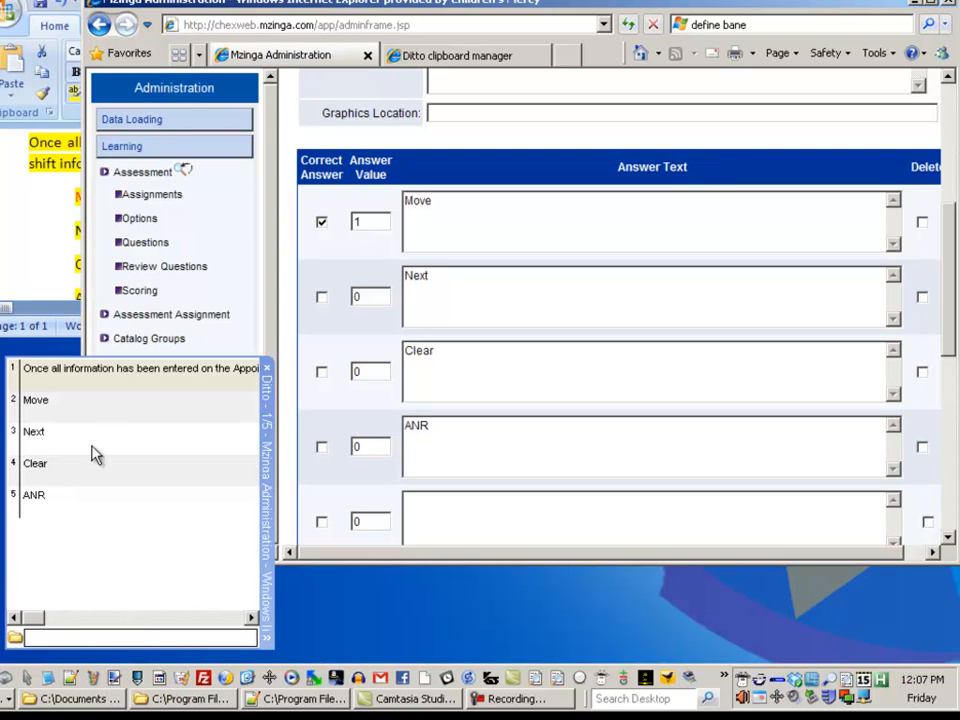
mouse_move(88, 452)
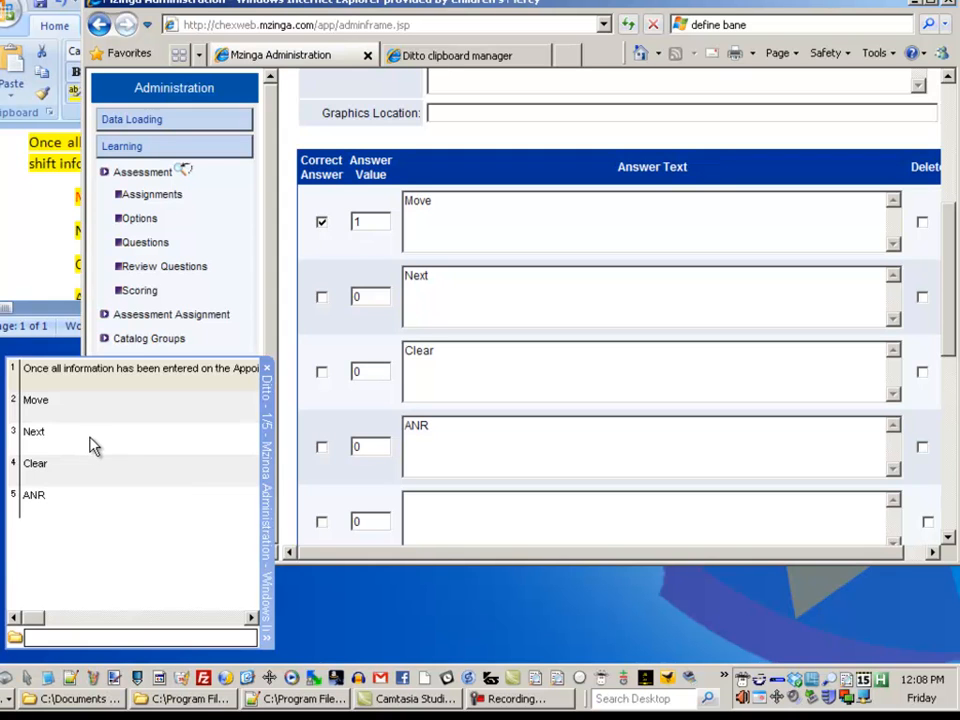
mouse_move(80, 476)
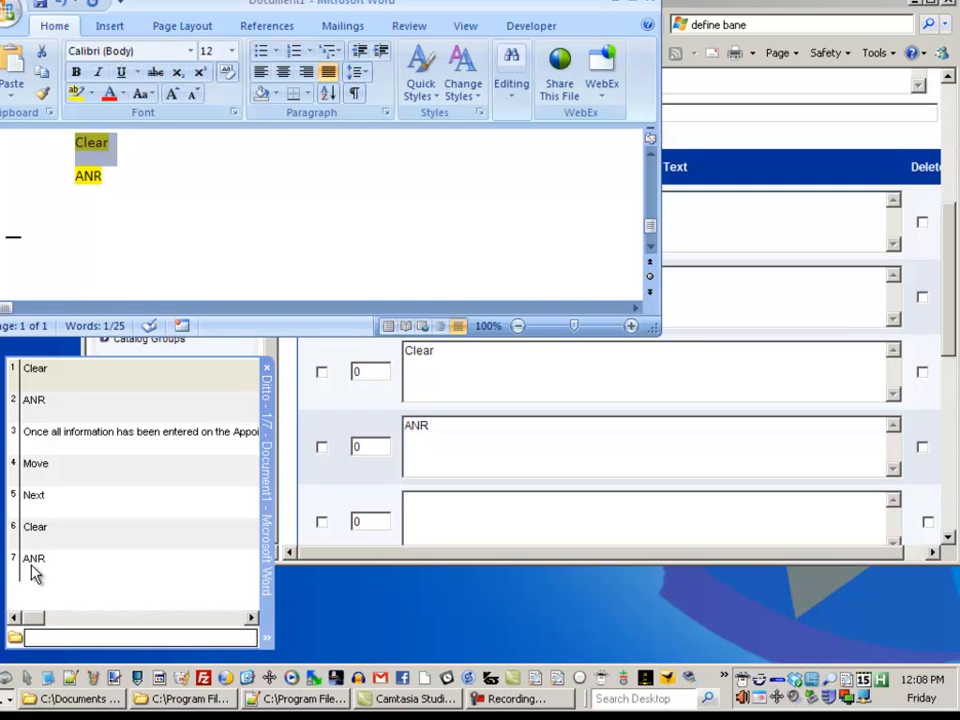
mouse_move(92, 516)
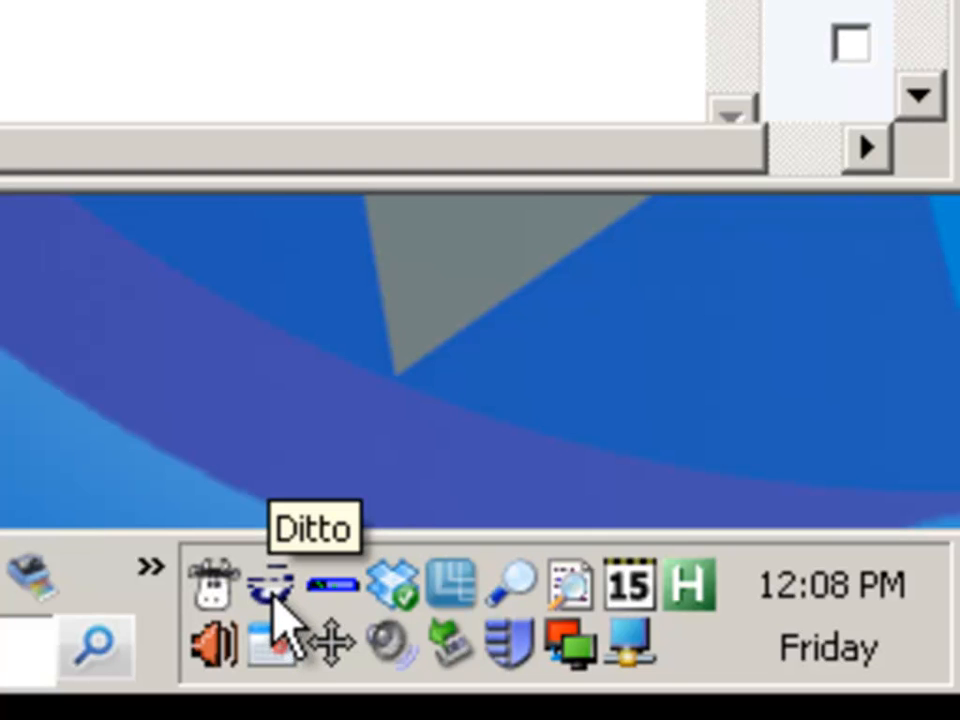
Show Ditto's Options with the first-clip hotkey on Keyboard Shortcuts and the Quick Paste settings
right_click(268, 584)
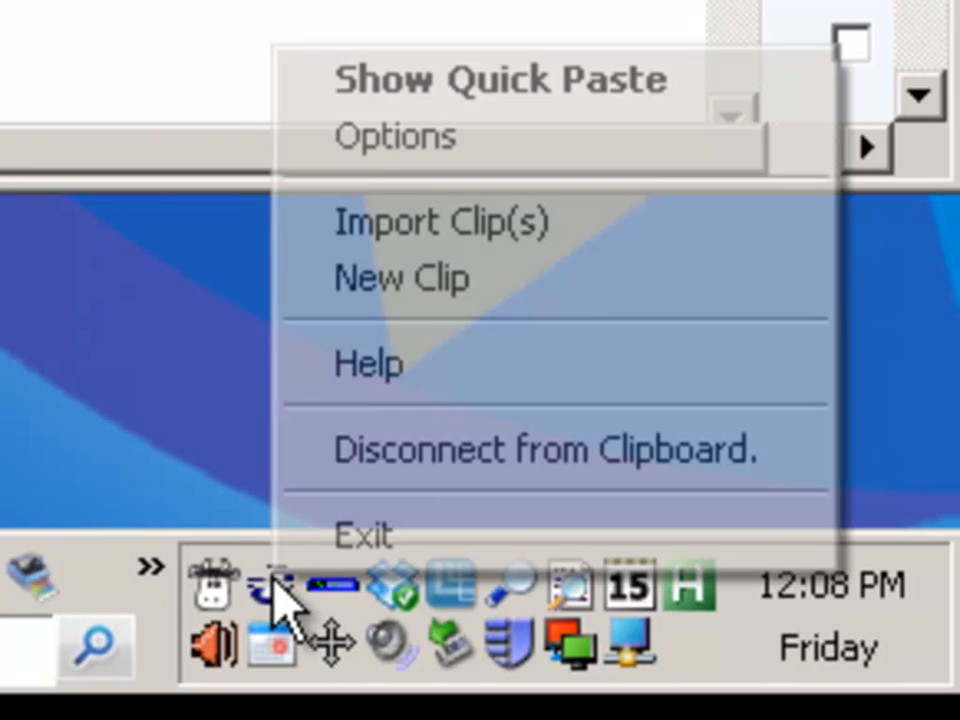
left_click(500, 80)
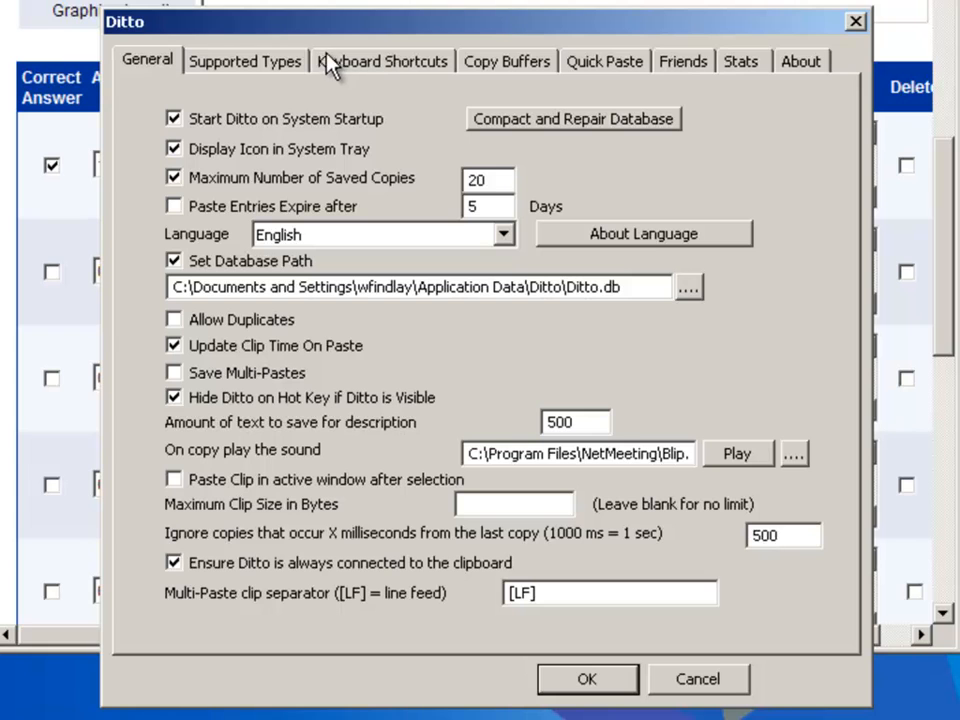
mouse_move(388, 68)
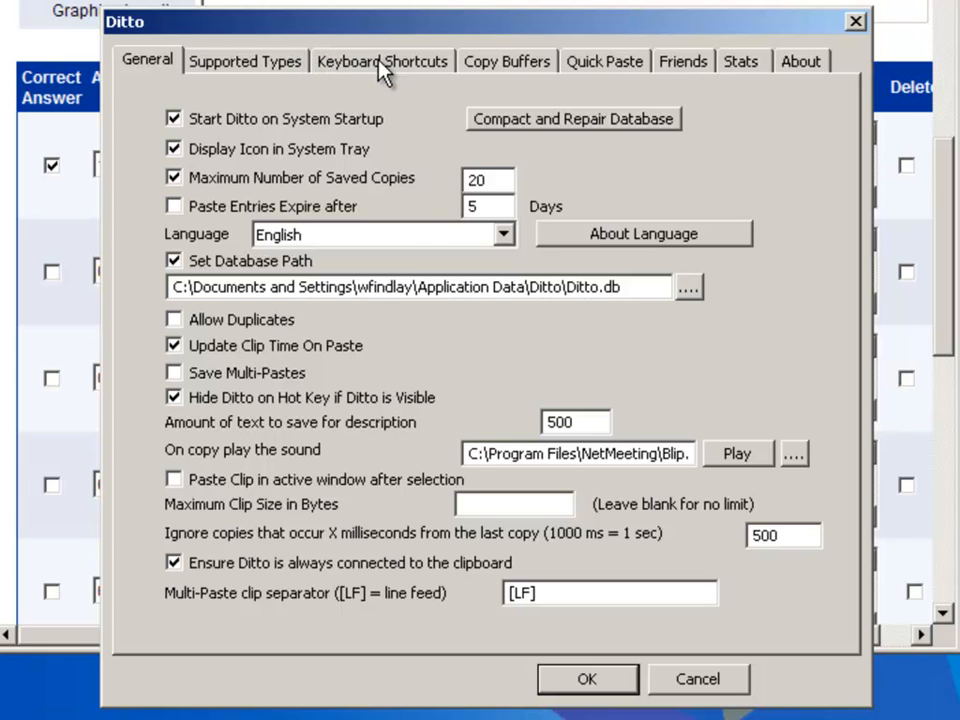
left_click(382, 60)
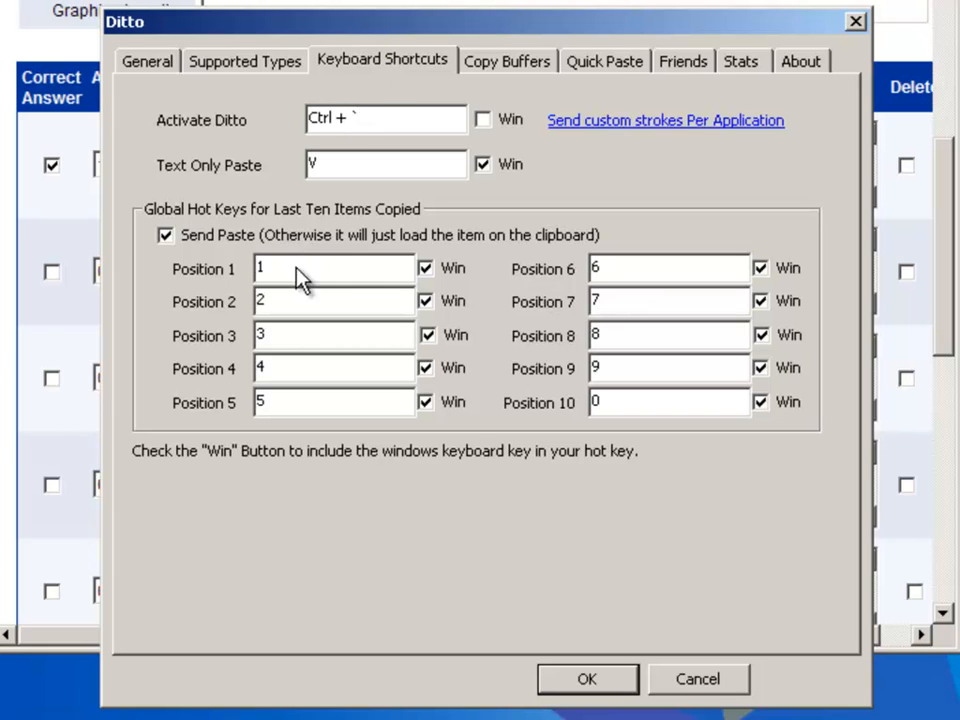
left_click(384, 118)
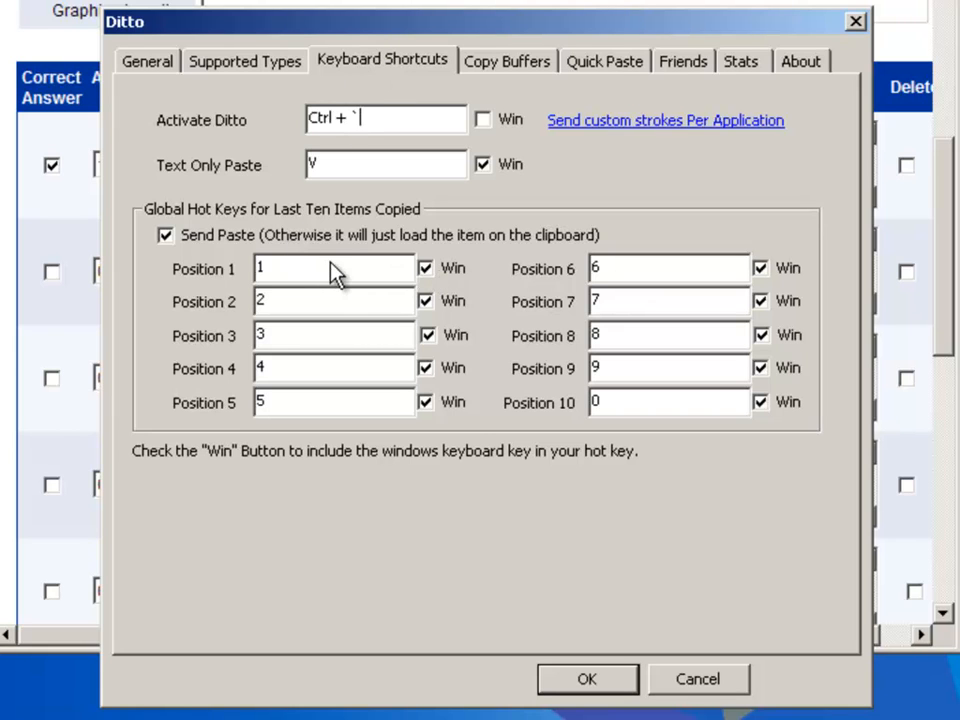
mouse_move(424, 268)
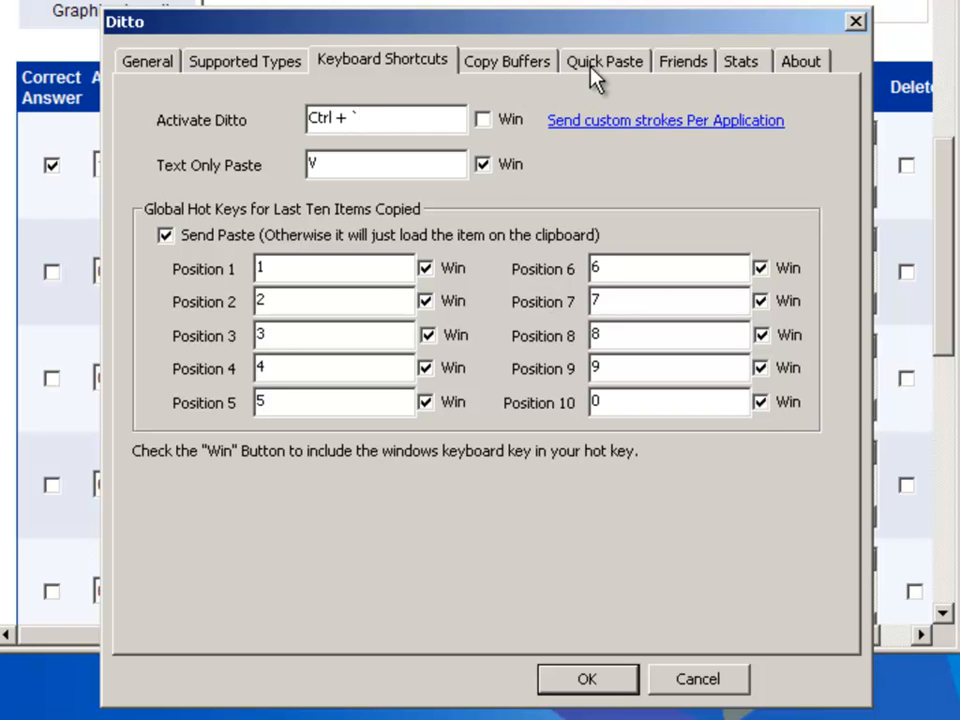
left_click(604, 60)
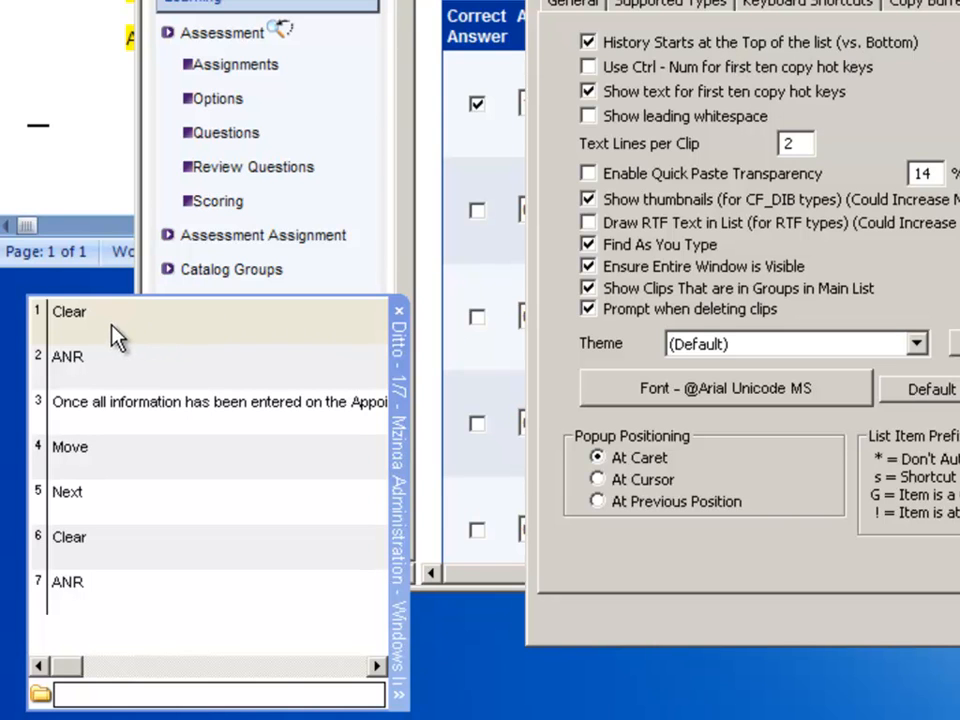
mouse_move(224, 330)
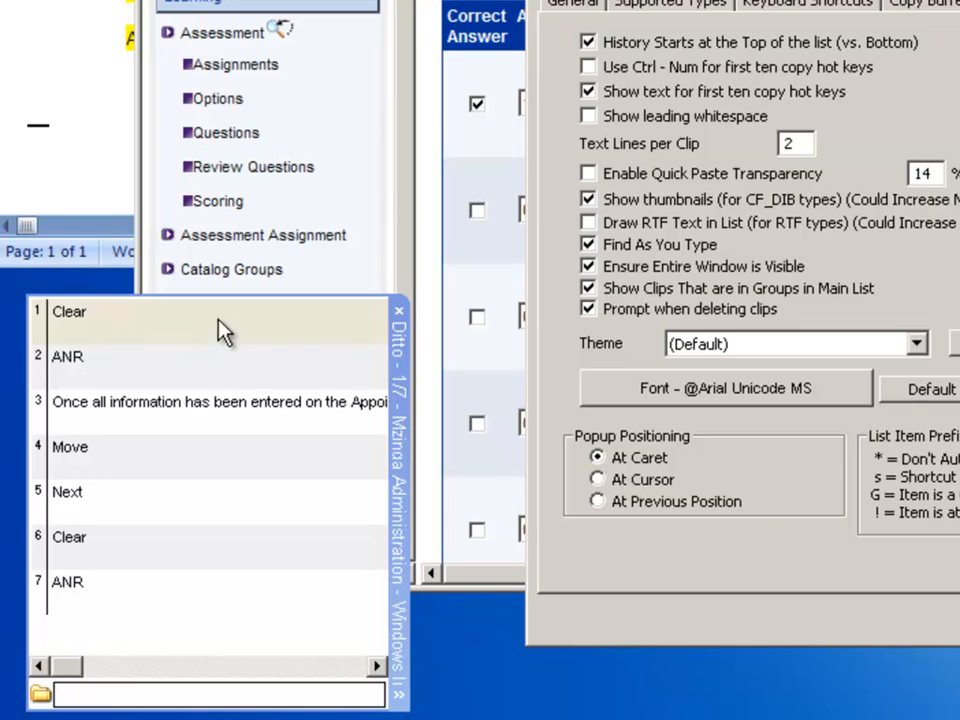